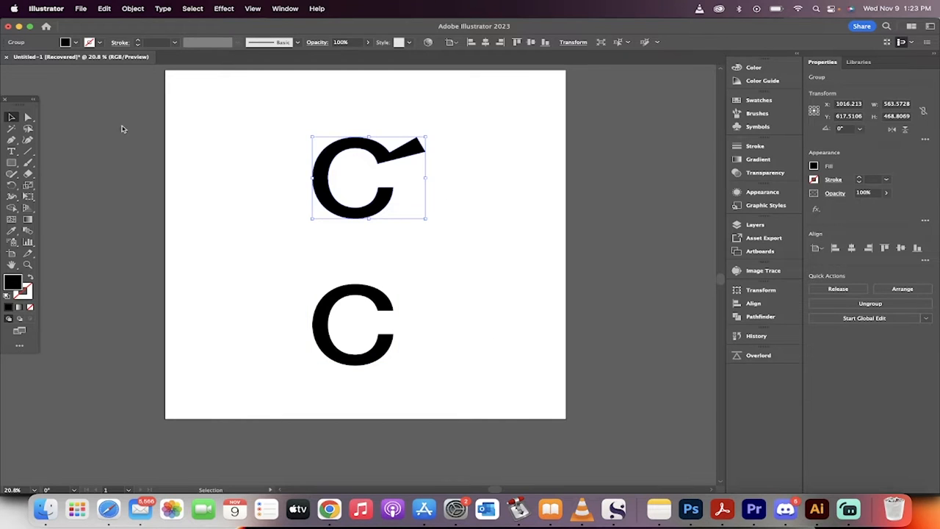
- Select the plain lower C and convert it to outlines via the right-click Create Outlines command
{"action": "left_click", "coordinate": [28, 118]}
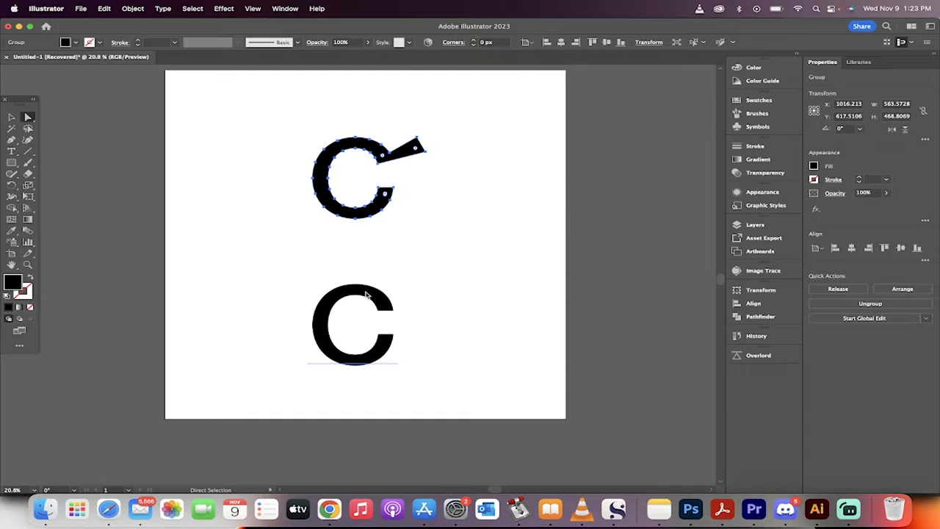
{"action": "left_click", "coordinate": [297, 234]}
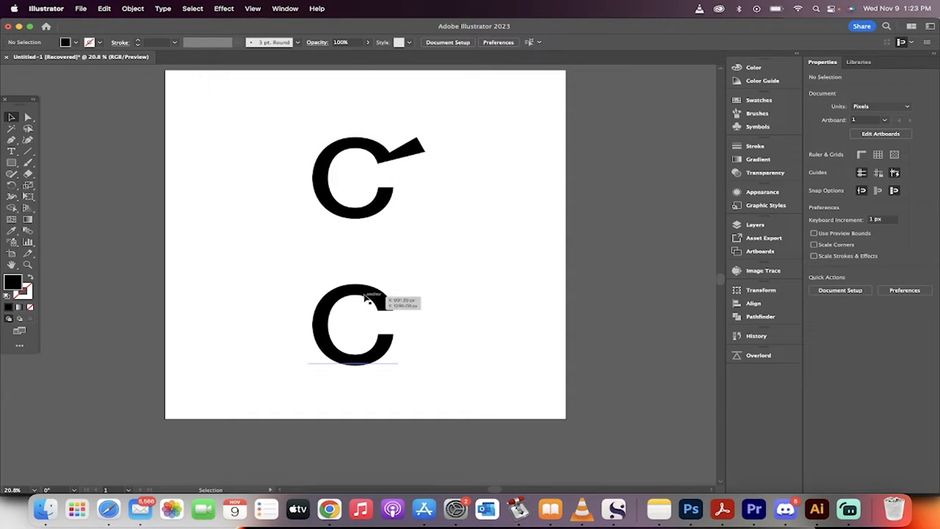
{"action": "left_click", "coordinate": [352, 323]}
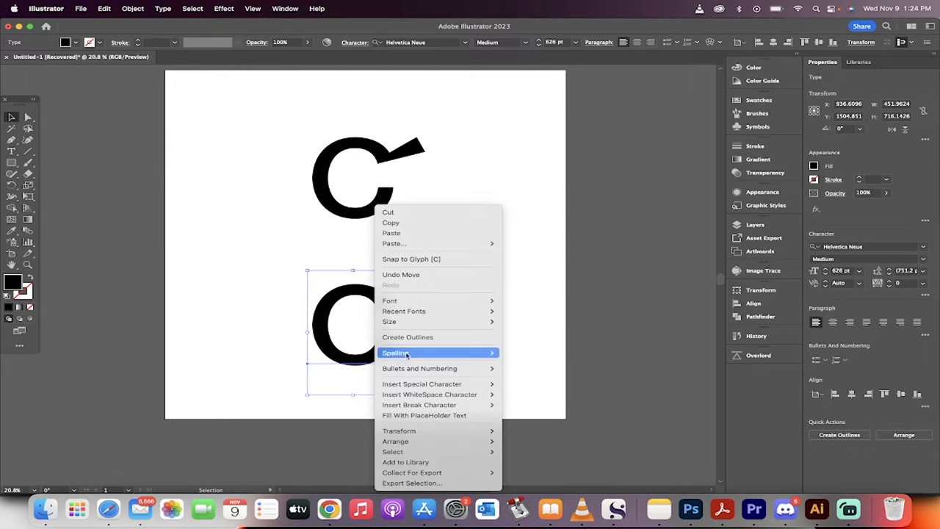
{"action": "left_click", "coordinate": [407, 336]}
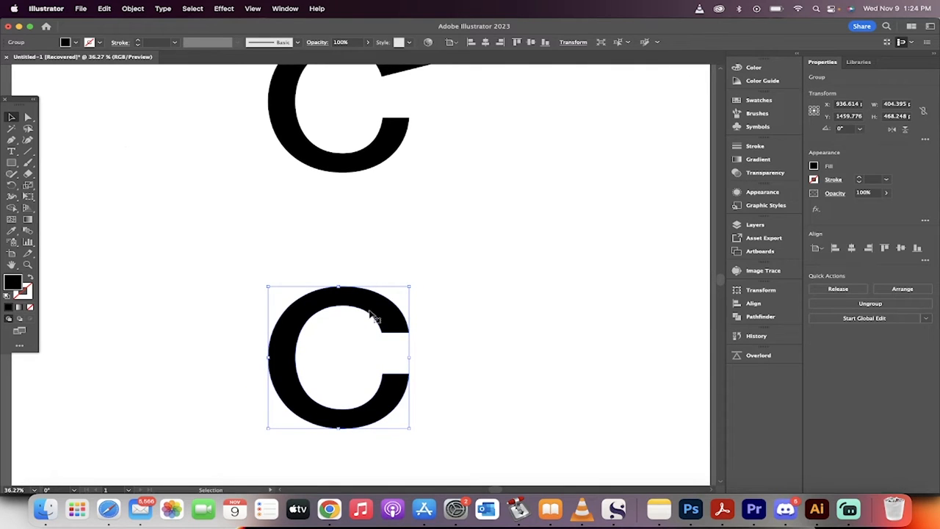
{"action": "mouse_move", "coordinate": [12, 118]}
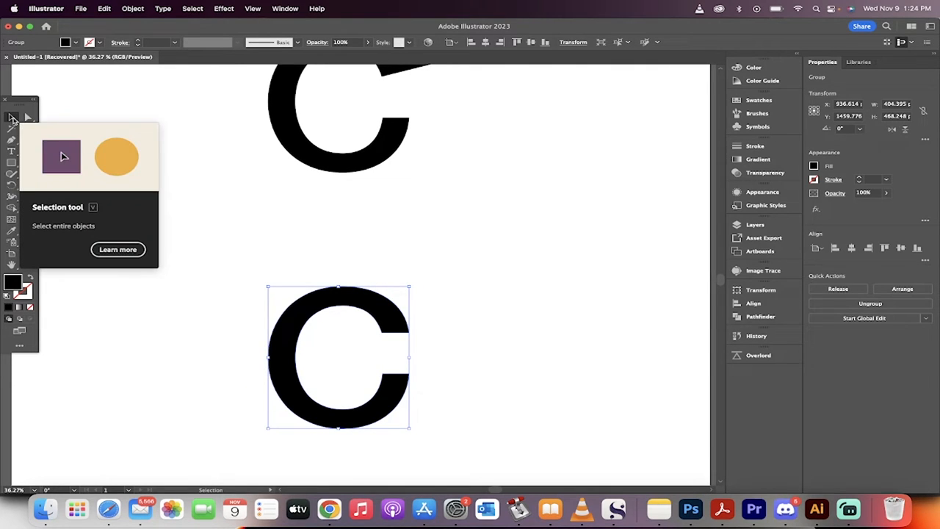
- Use the Direct Selection tool to expose the outlined C's anchor points
{"action": "left_click", "coordinate": [12, 129]}
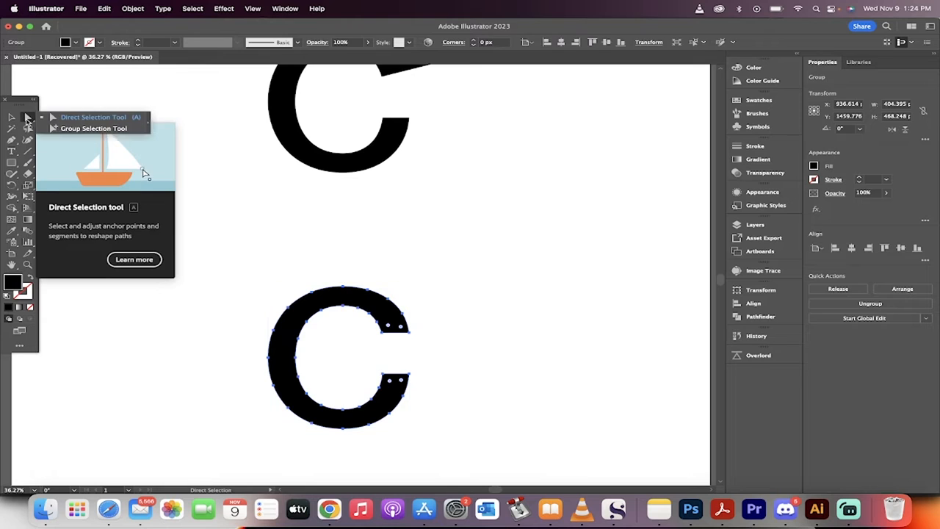
{"action": "mouse_move", "coordinate": [432, 341]}
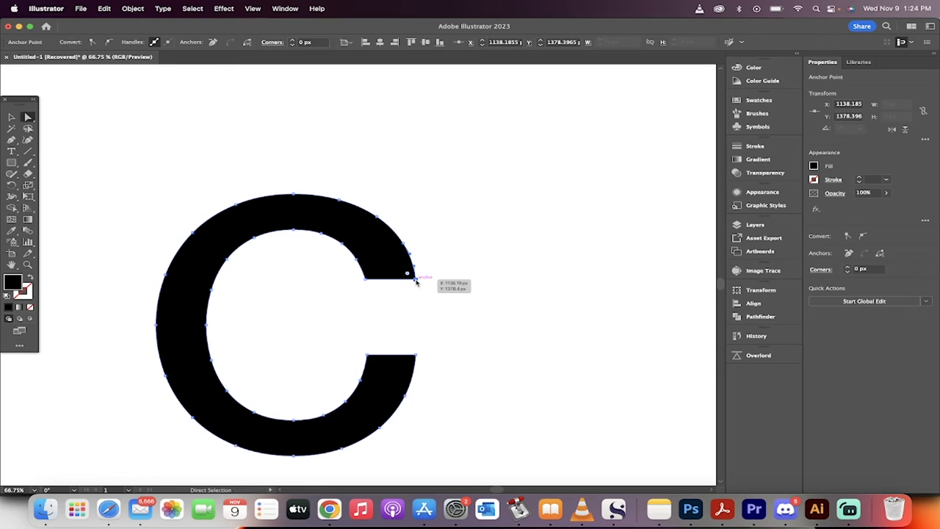
- Drag the C's upper terminal anchor outward to the right into a pointed tail
{"action": "left_click_drag", "start_coordinate": [408, 274], "coordinate": [467, 256]}
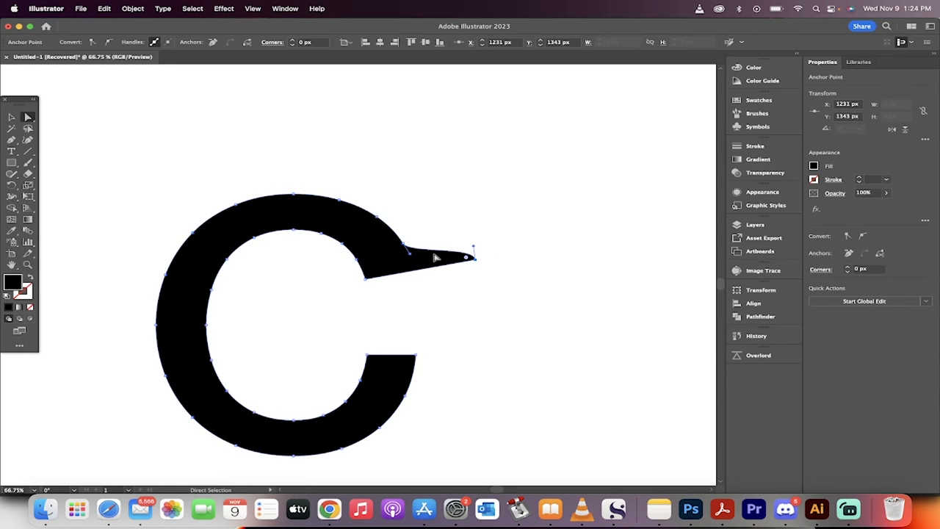